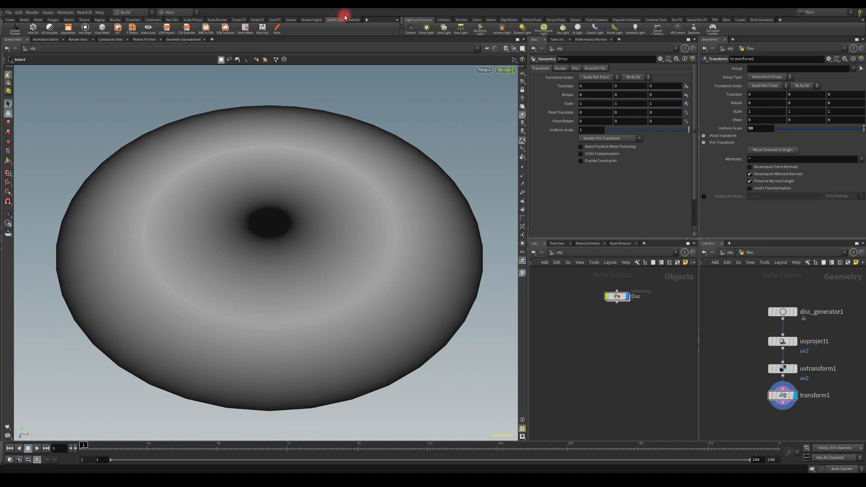
mouse_move(366, 17)
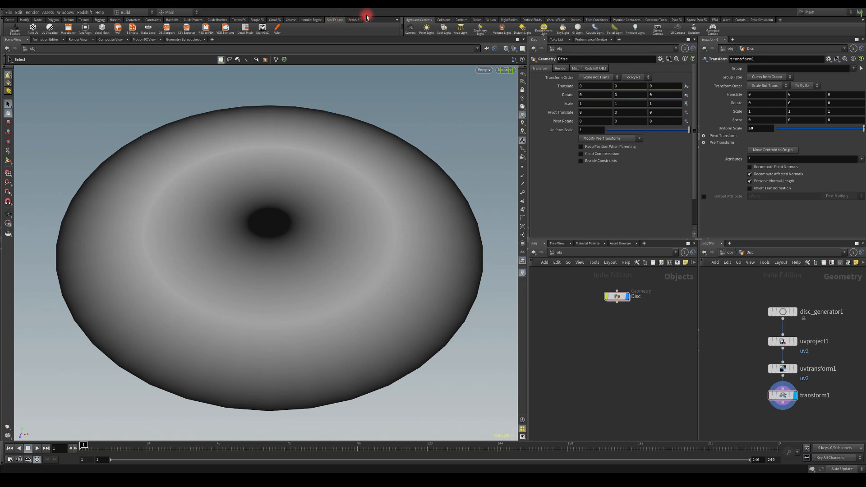
Create the Disc_tutorial geometry and add a Labs Disc Generator inside it.
click(366, 17)
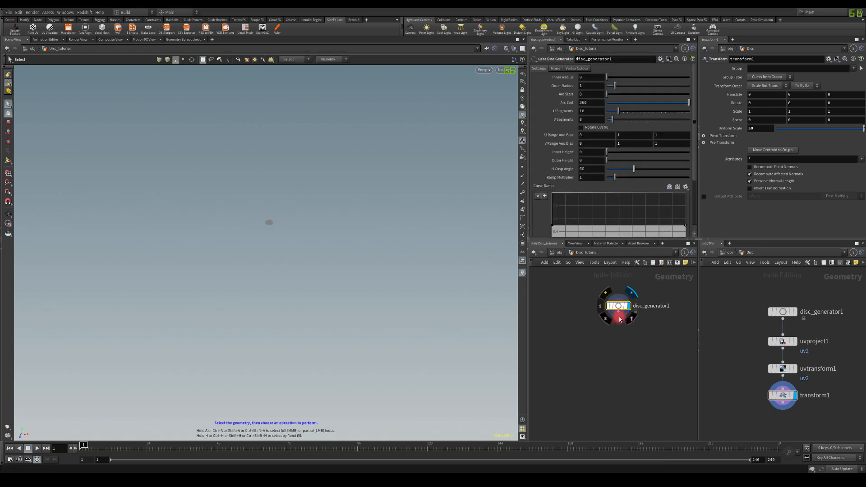
Append a Transform SOP after disc_generator1 with Uniform Scale 50.
key(Tab)
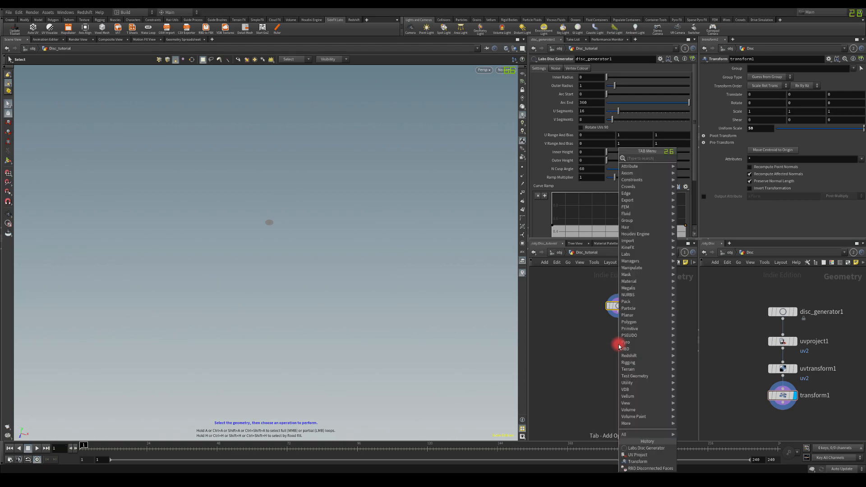
text(trans)
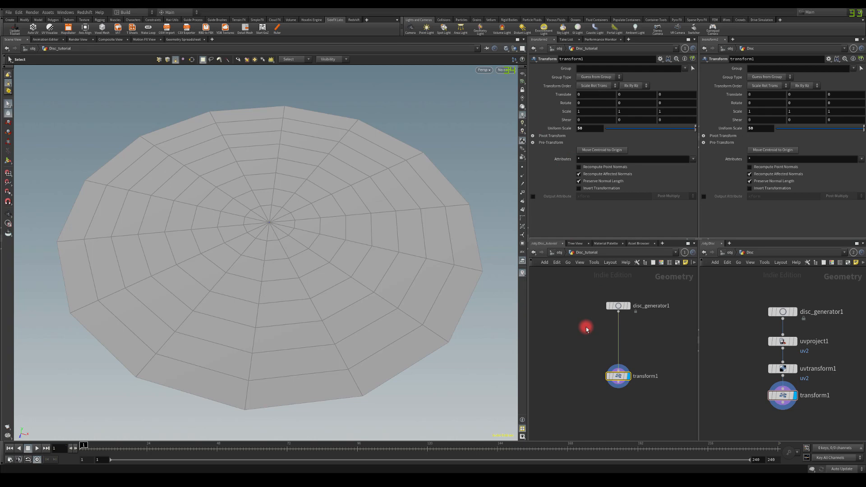
mouse_move(592, 327)
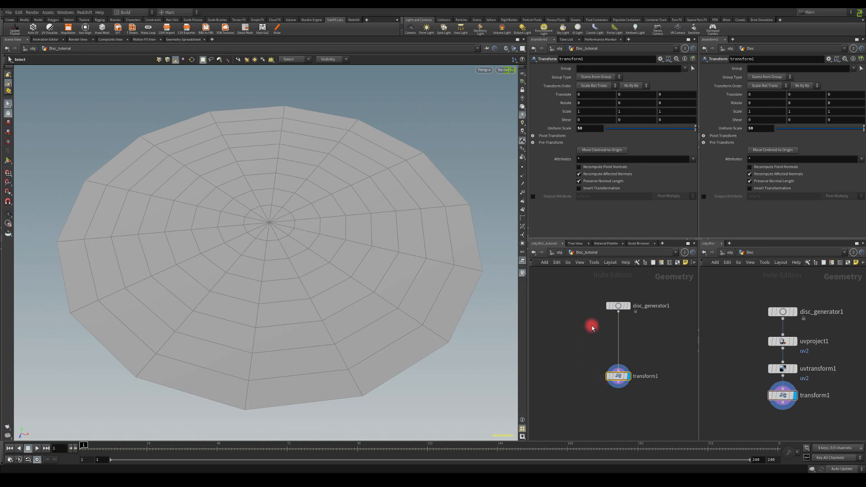
click(617, 306)
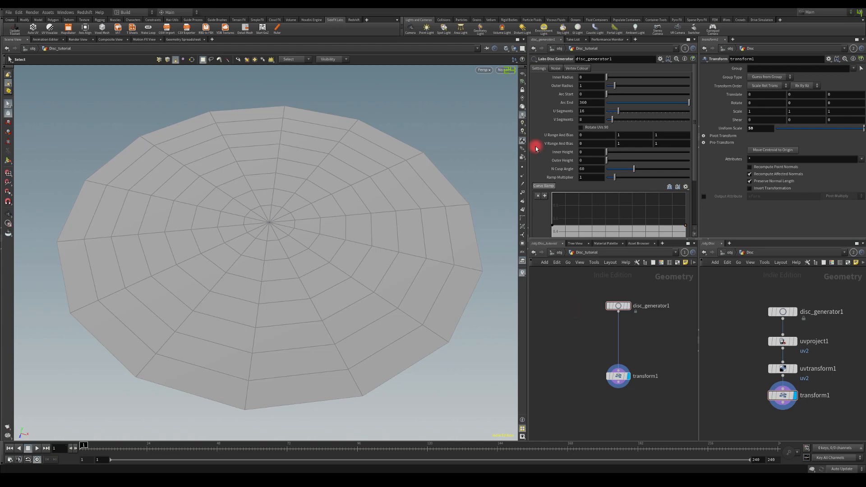
click(617, 376)
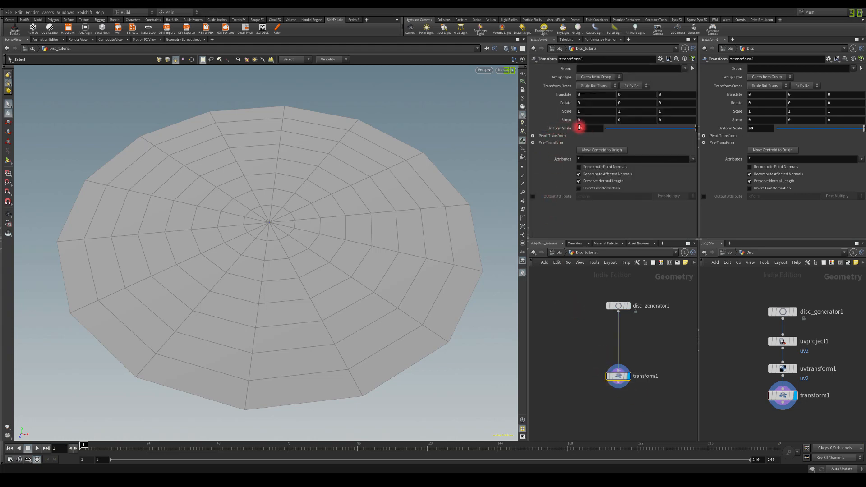
text(50)
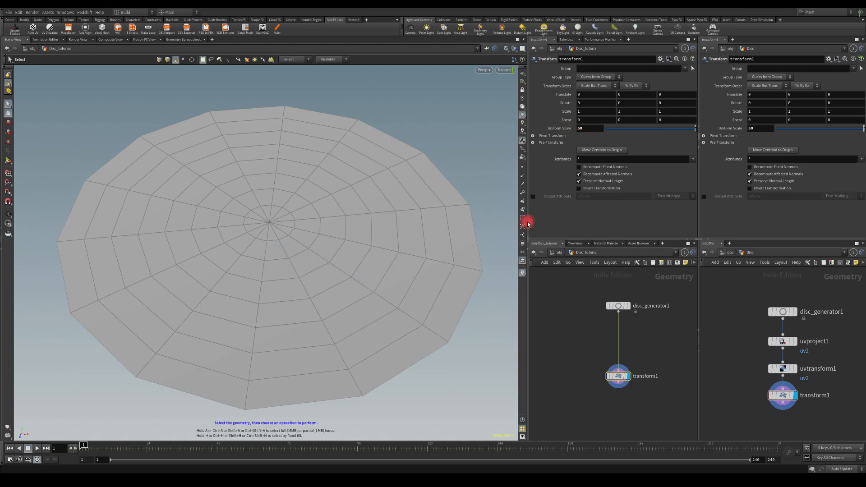
click(262, 223)
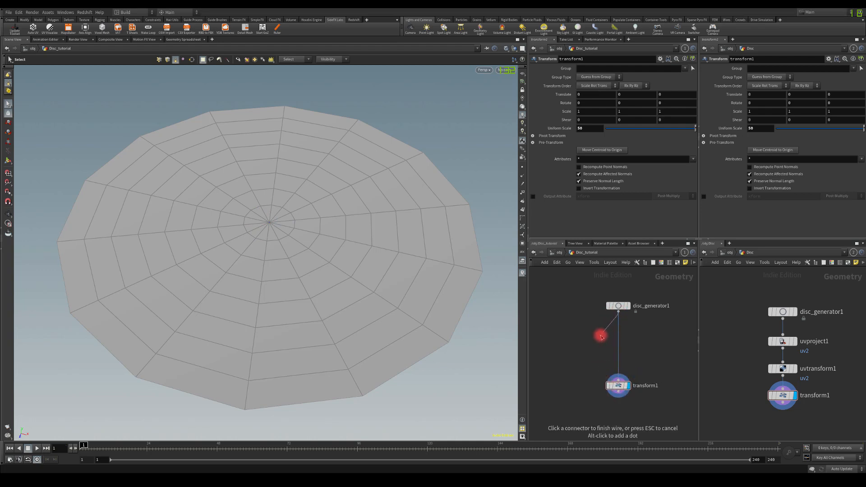
Insert a UV Project SOP writing to the uv2 attribute, then view the result at transform1.
key(tab)
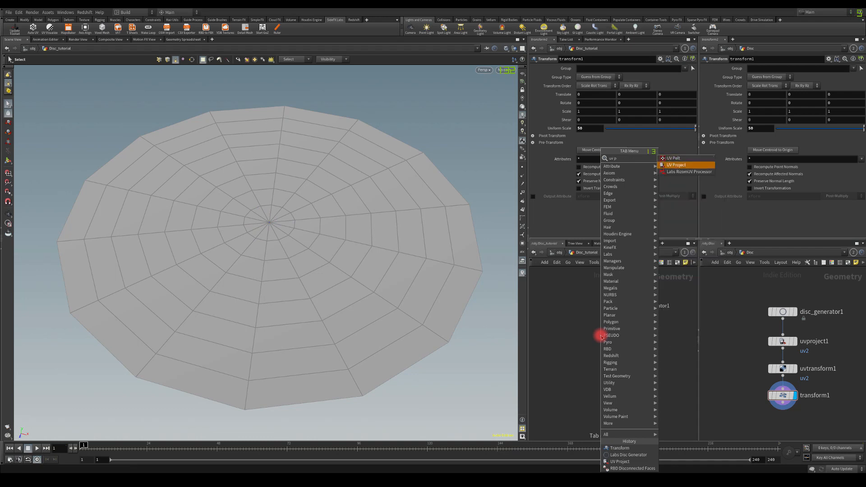
click(676, 164)
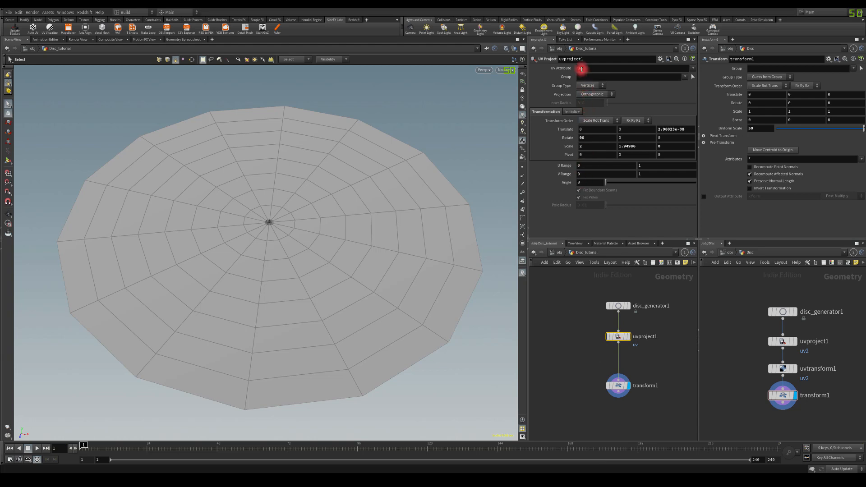
text(uv2)
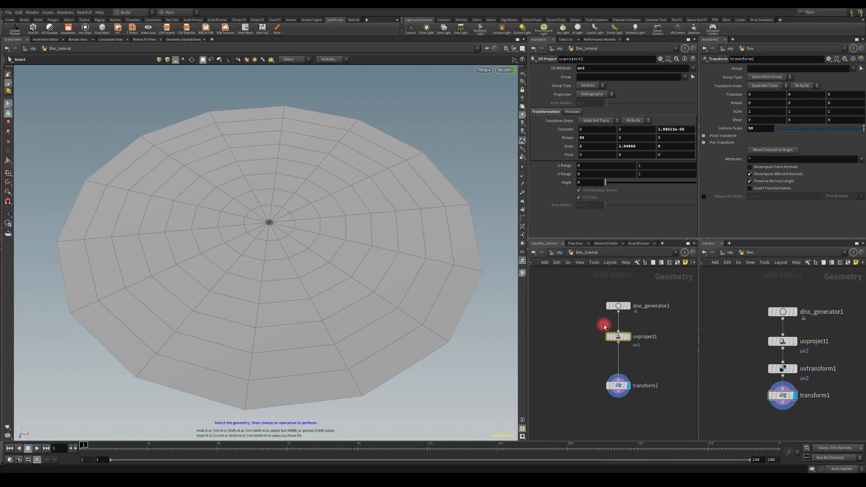
click(617, 385)
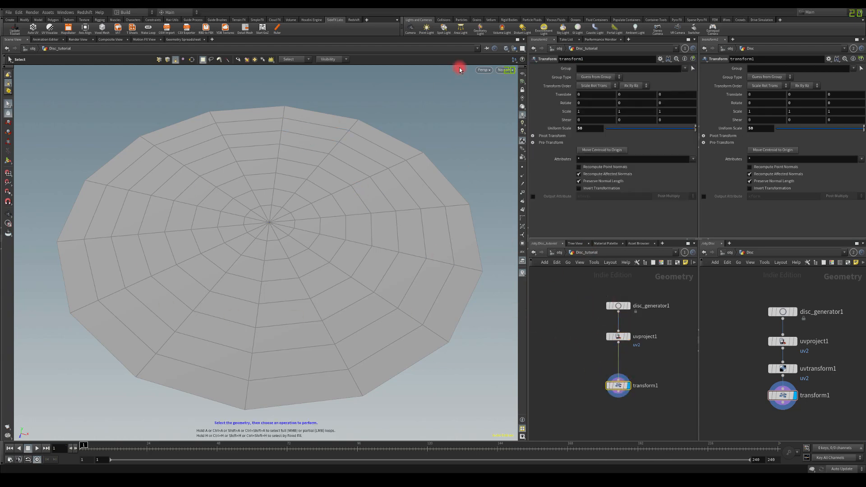
click(482, 69)
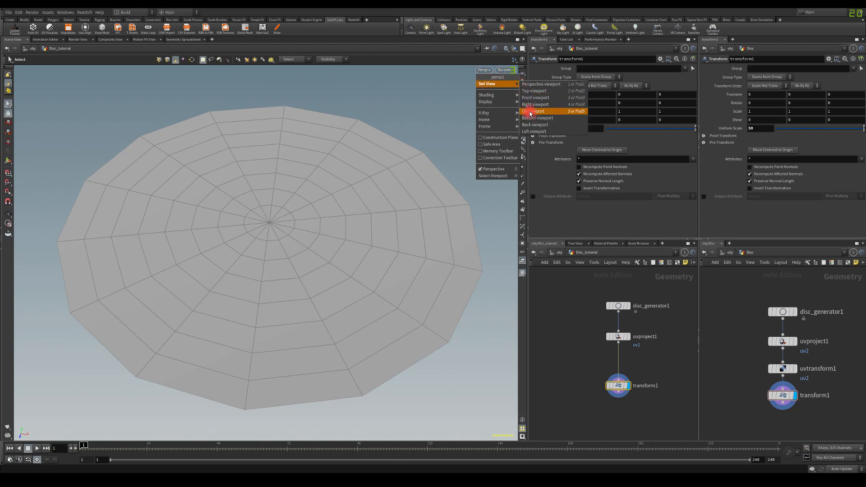
Switch the viewport to UV view displaying the uv2 attribute.
click(533, 111)
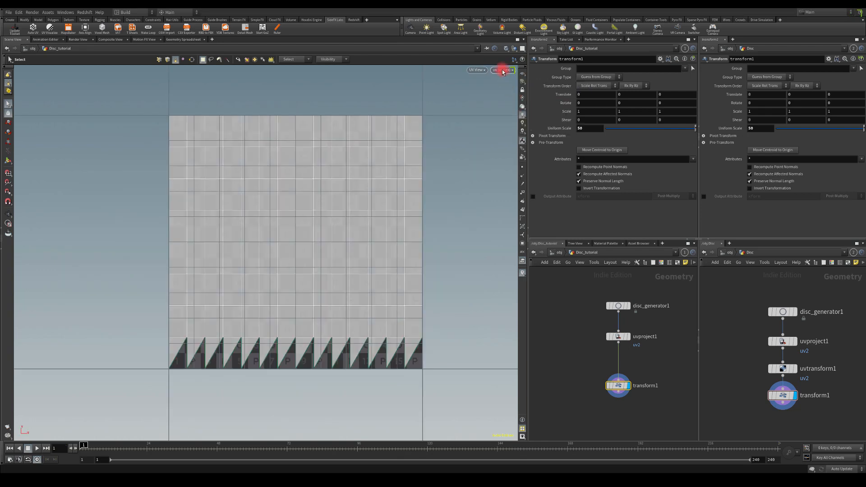
click(504, 70)
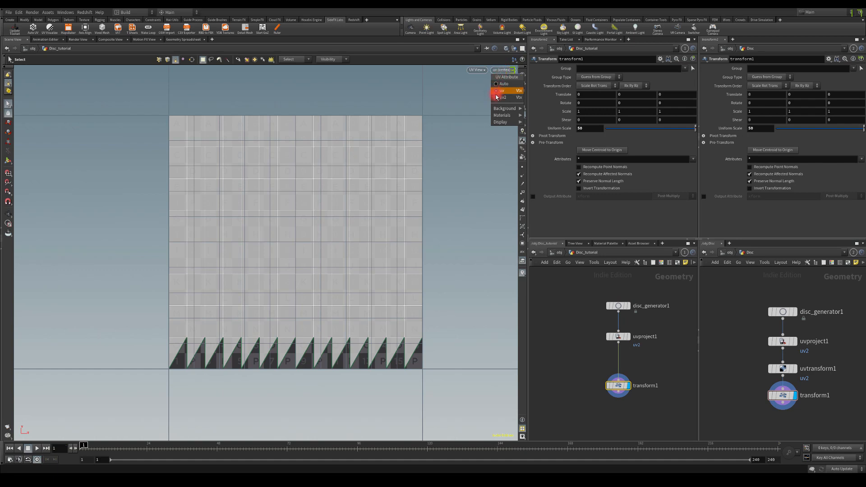
click(503, 97)
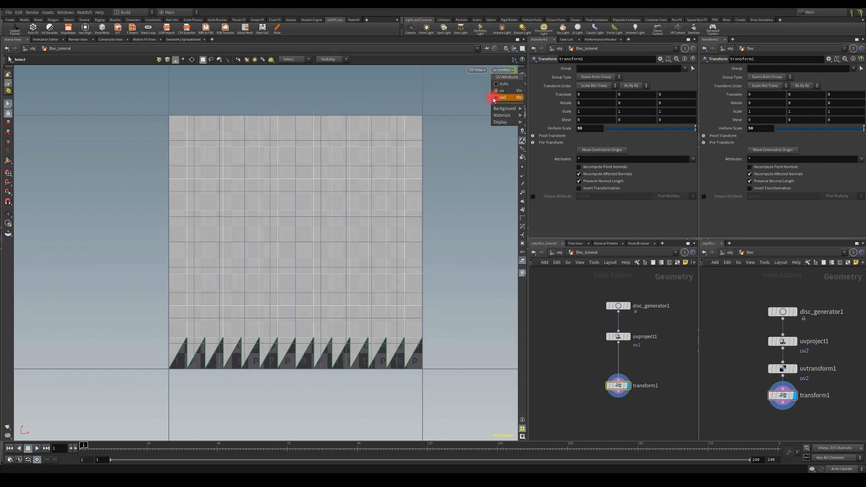
click(502, 98)
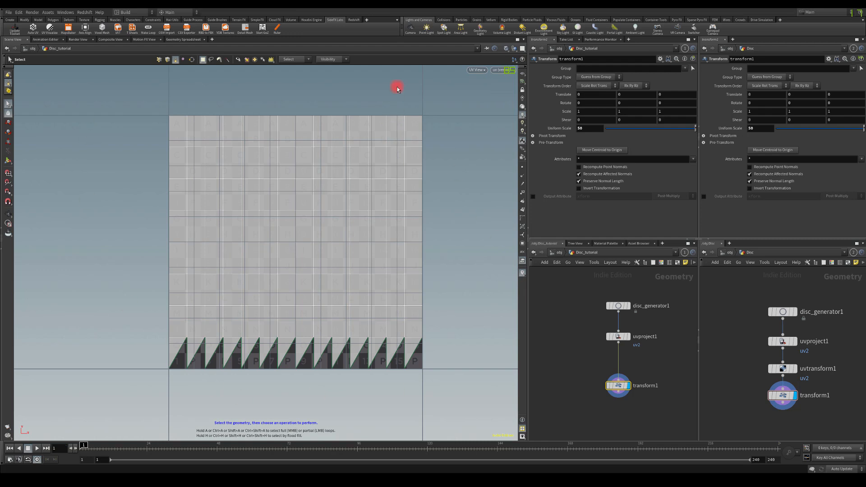
mouse_move(243, 354)
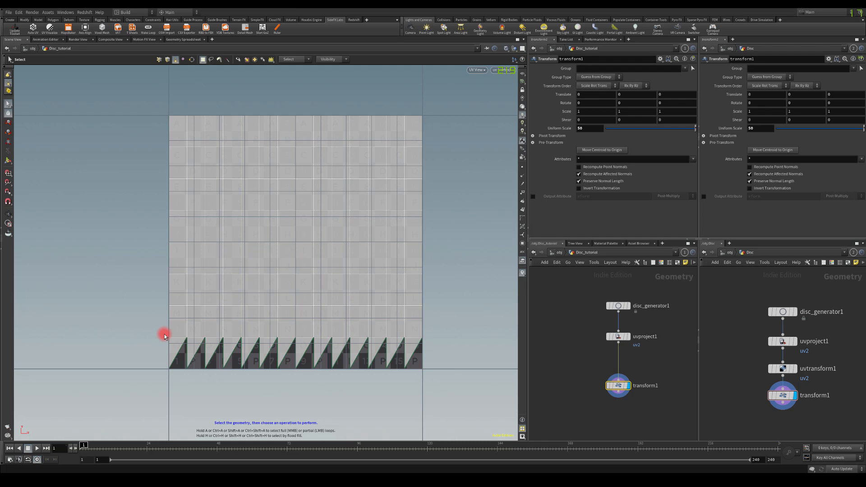
click(322, 164)
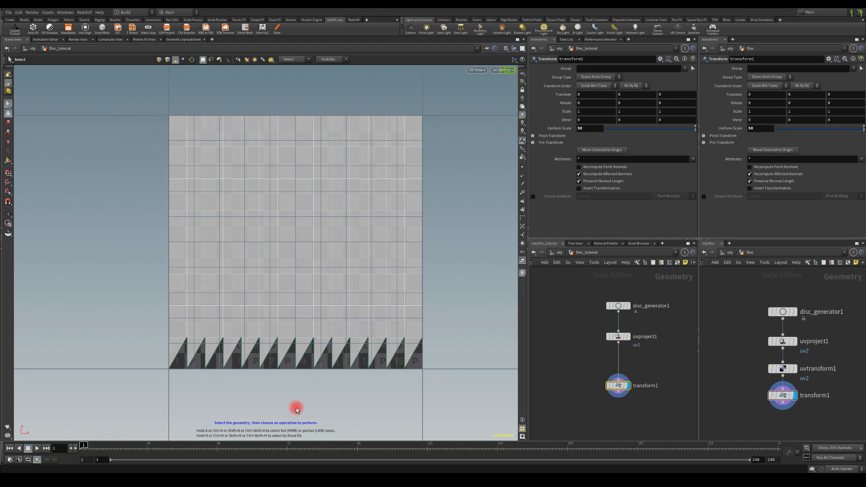
mouse_move(297, 398)
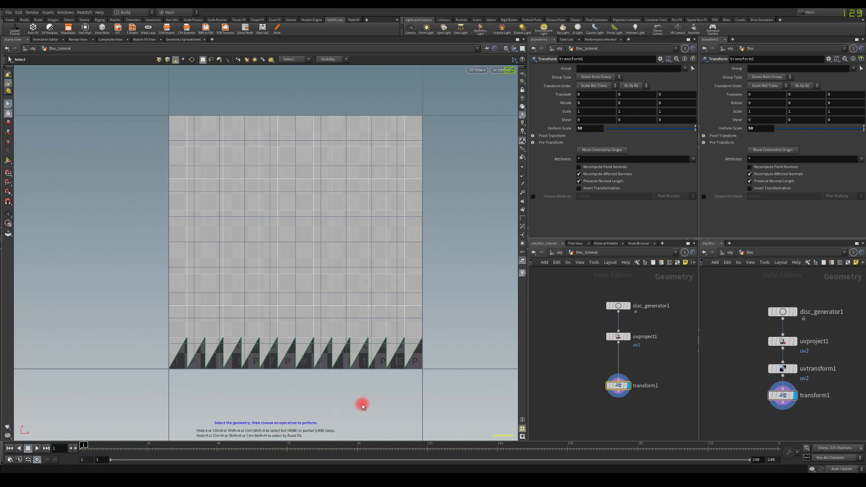
Inspect faces on the disc's UV layout, then return to the Perspective view.
click(266, 254)
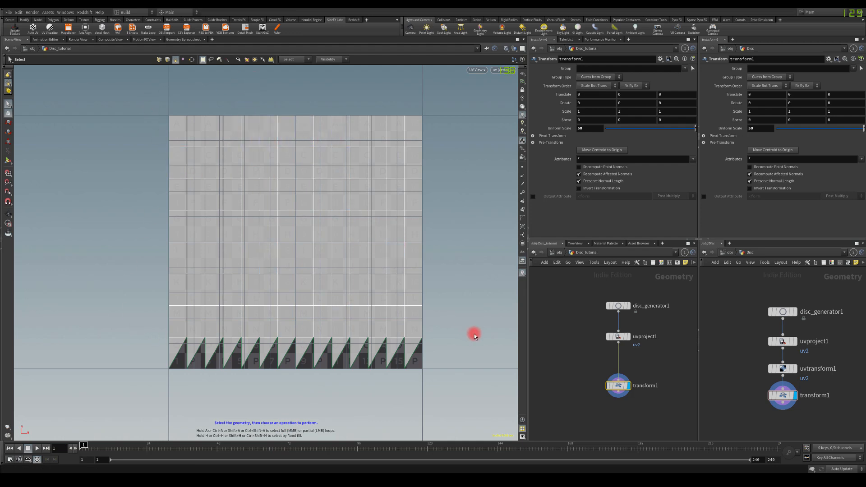
click(500, 69)
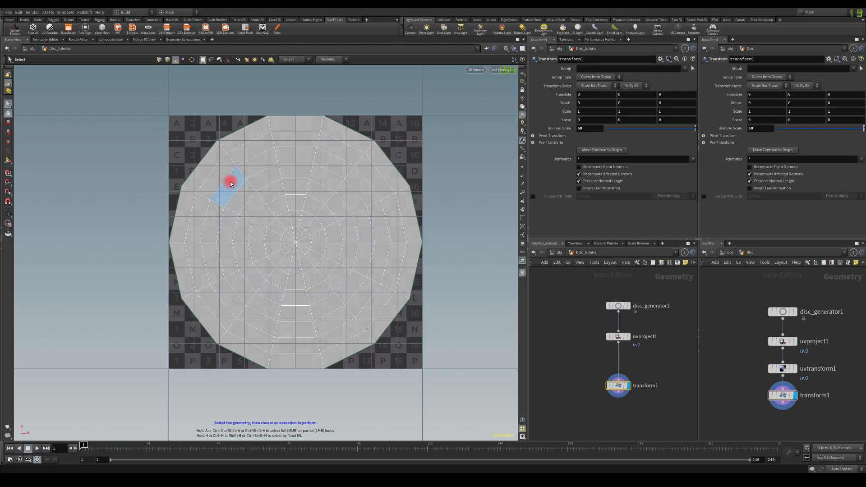
click(287, 316)
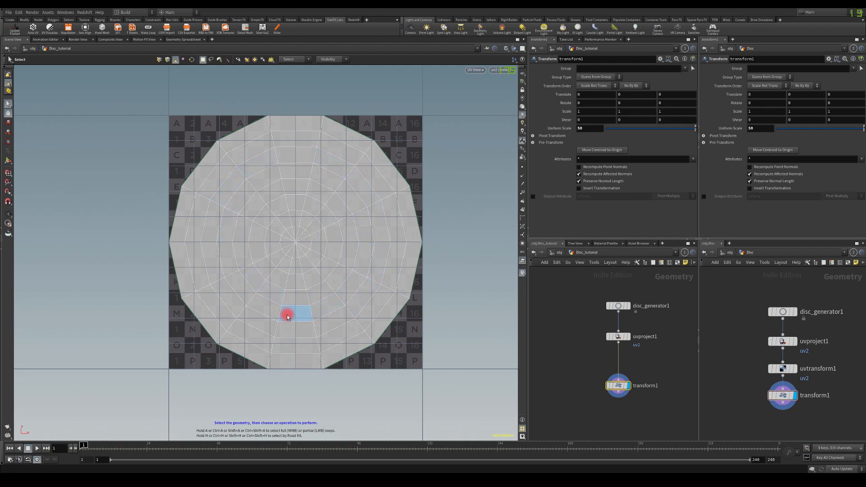
click(226, 188)
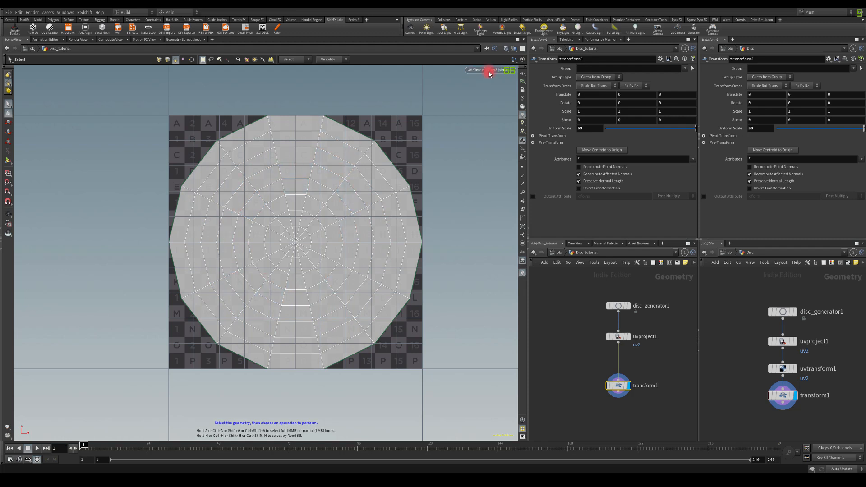
click(498, 69)
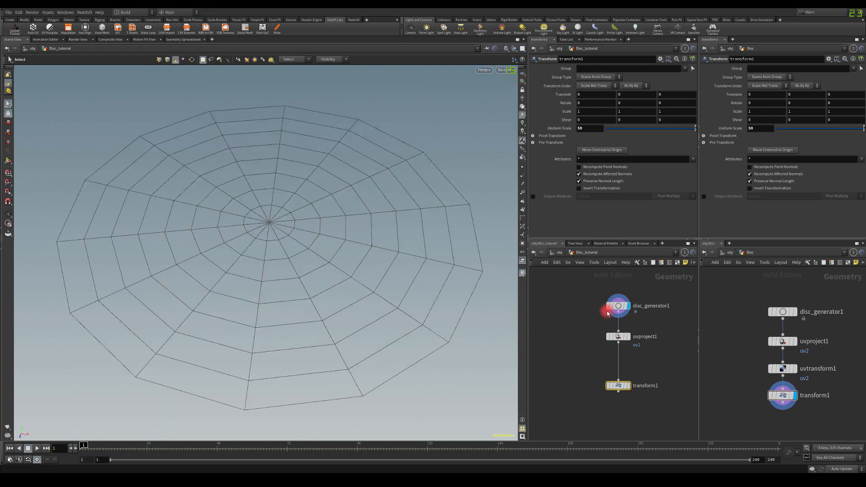
Set disc_generator1 to 32 U segments and 12 V segments.
click(617, 385)
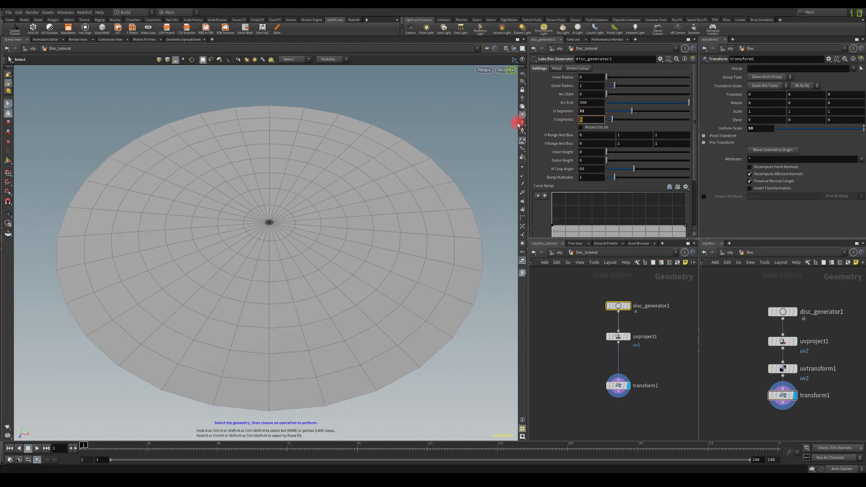
click(590, 119)
text(12)
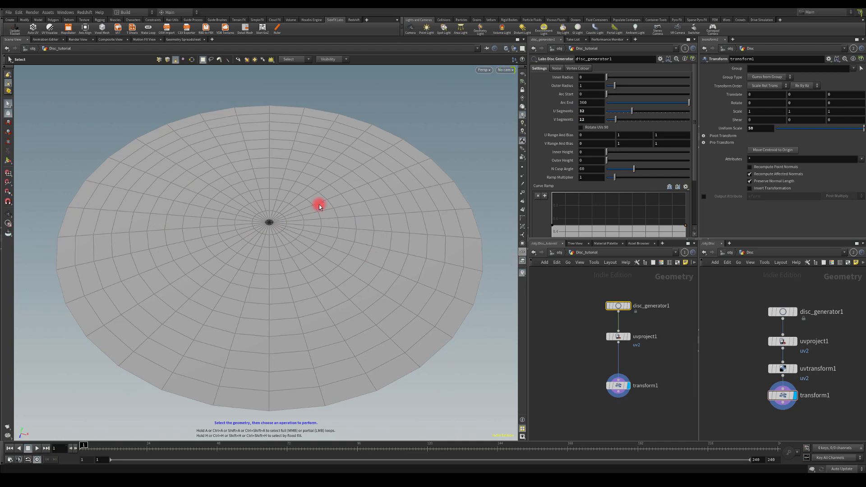
mouse_move(238, 138)
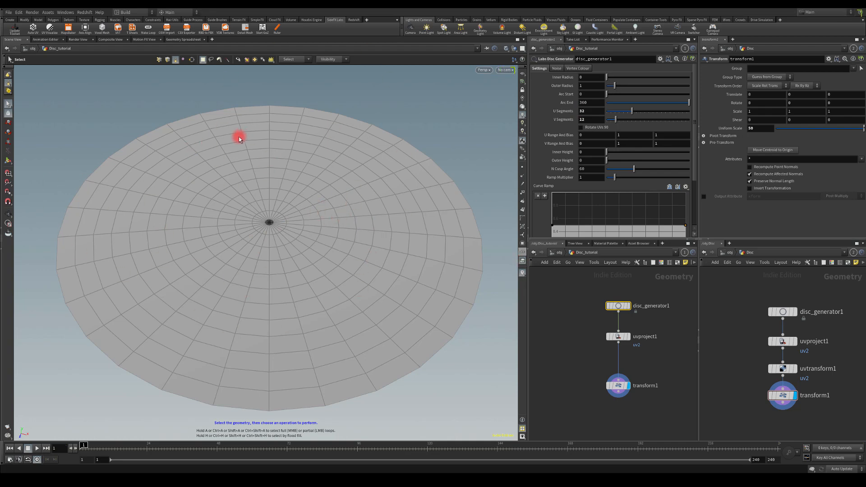
click(586, 120)
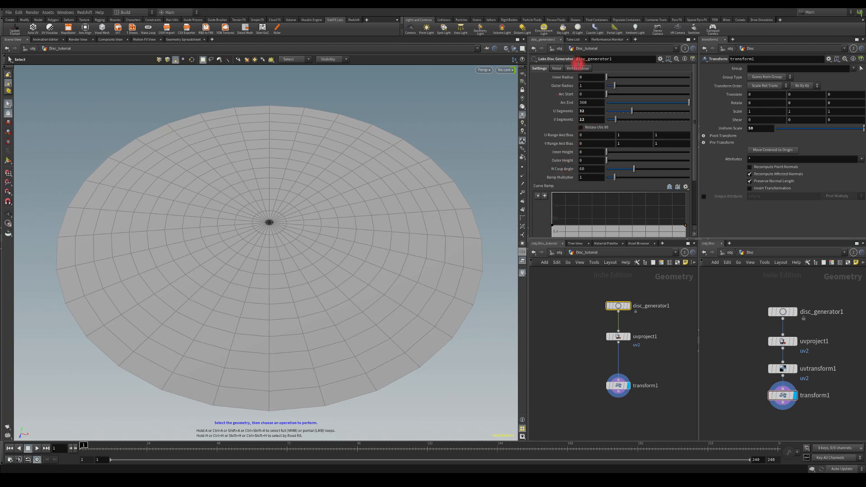
Enable Add Colour with a ramp black at centre and rim and white in between.
click(578, 68)
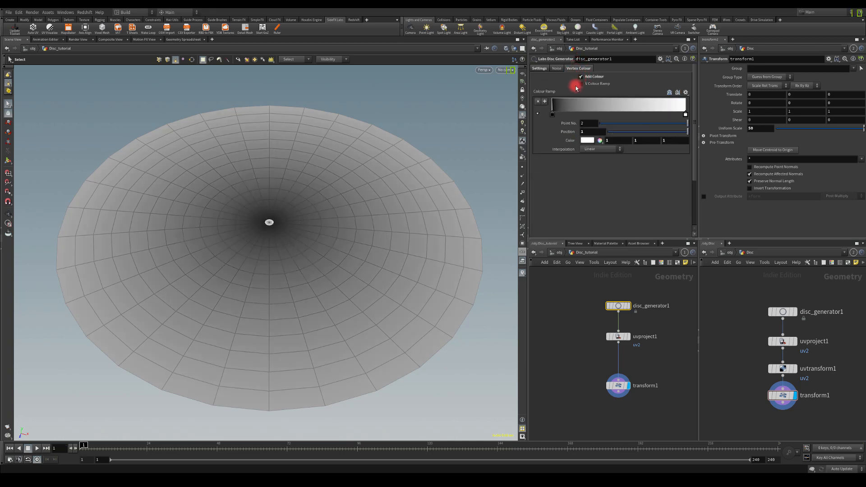
click(554, 115)
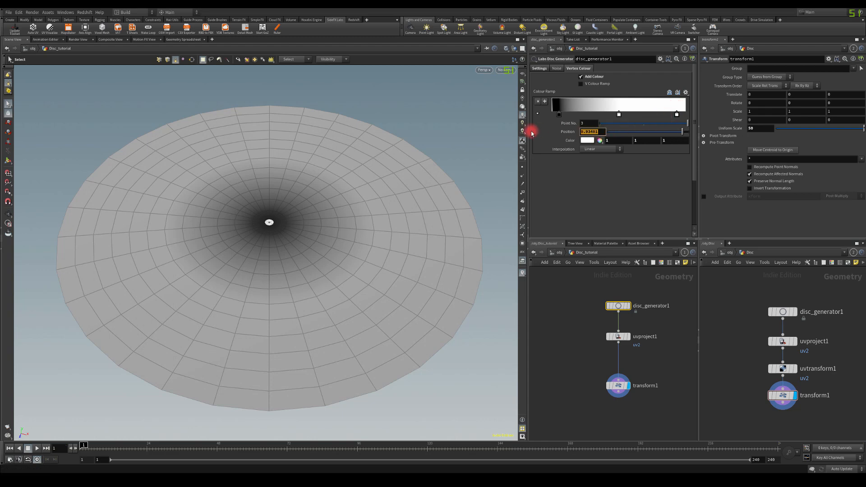
click(588, 141)
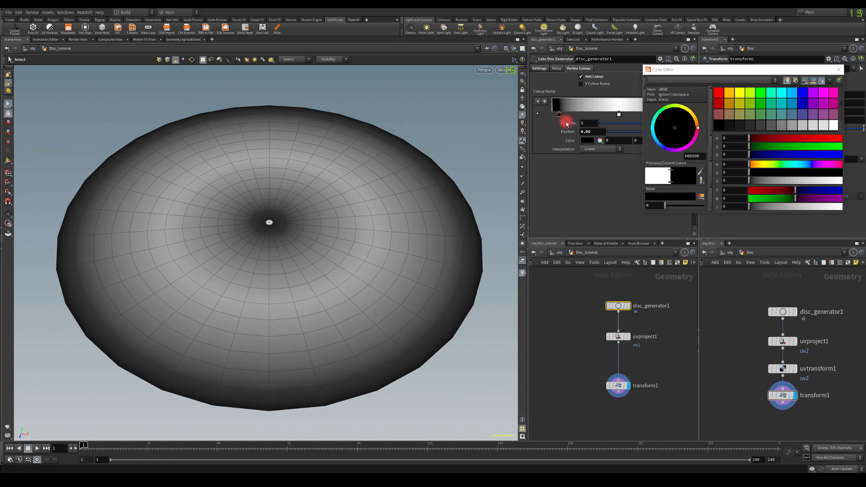
click(839, 70)
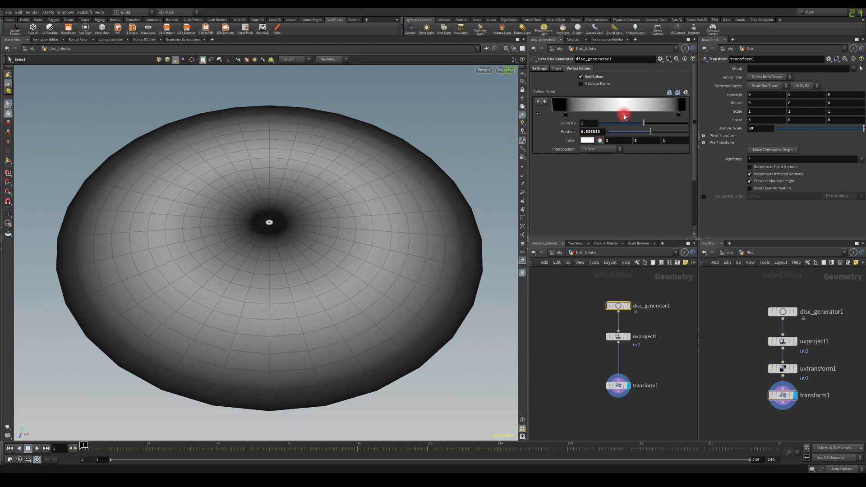
drag(624, 116, 621, 116)
text(0.7)
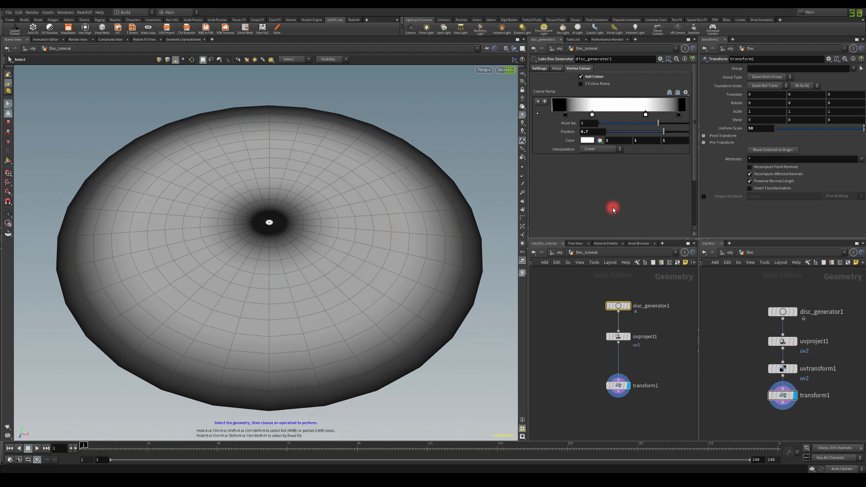
mouse_move(397, 116)
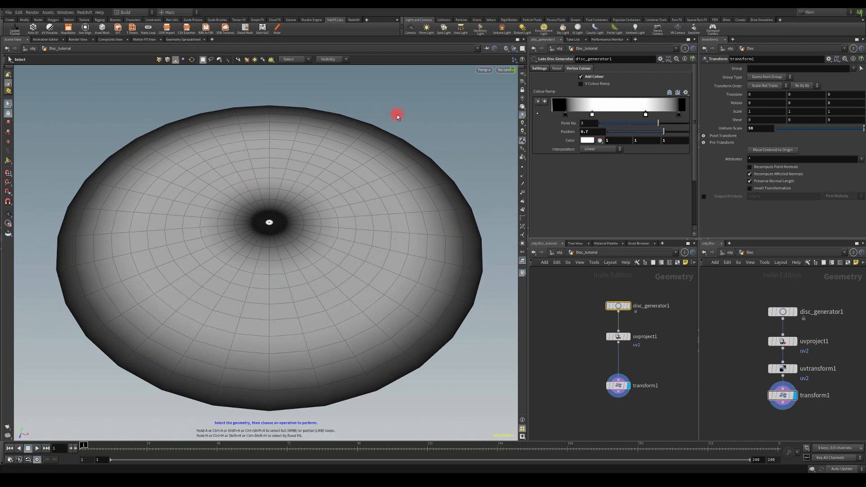
mouse_move(433, 108)
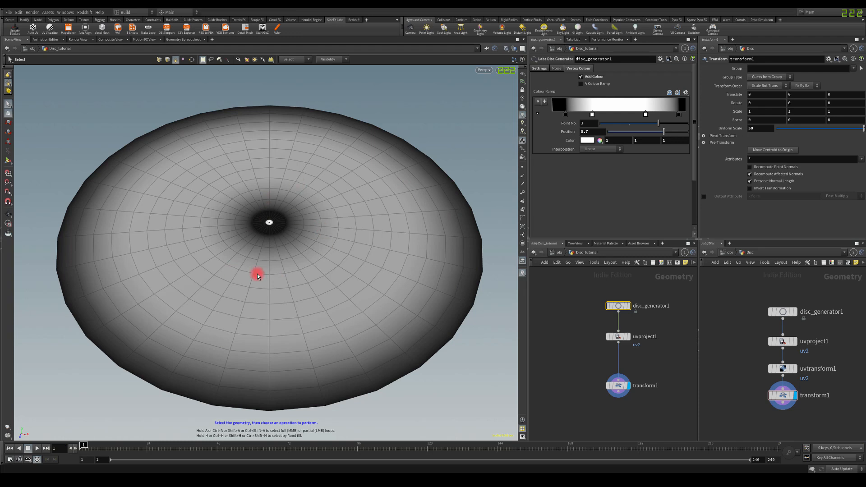
mouse_move(203, 273)
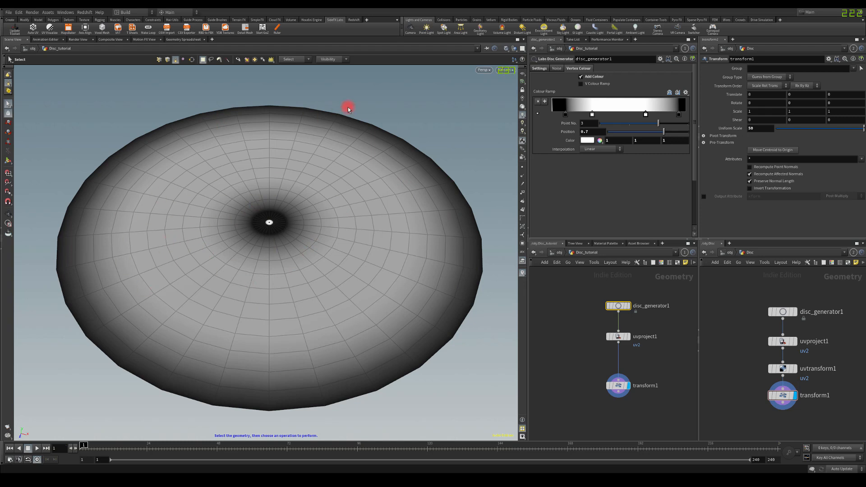
click(617, 386)
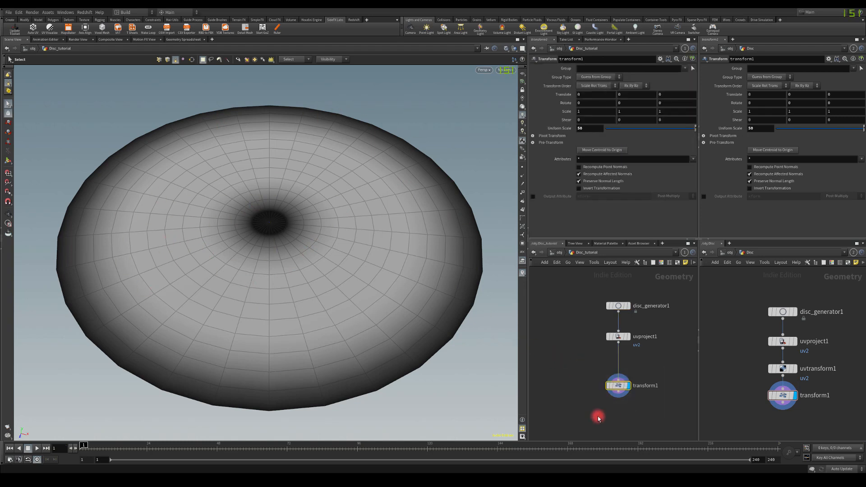
click(619, 386)
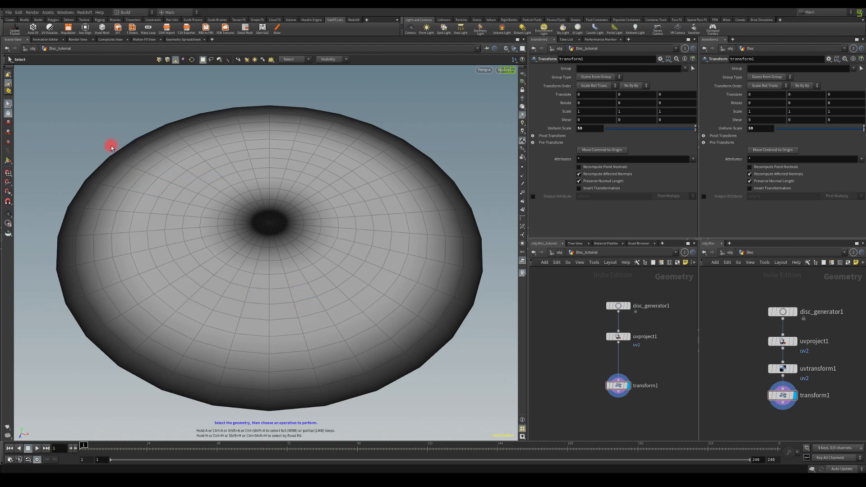
mouse_move(221, 205)
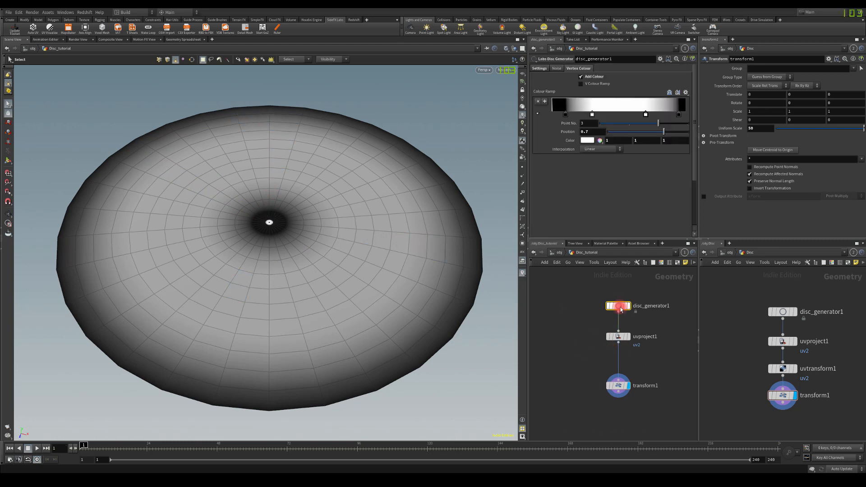
Try noise around 0.53 intensity, switch Add Noise off, and return to Settings.
click(557, 67)
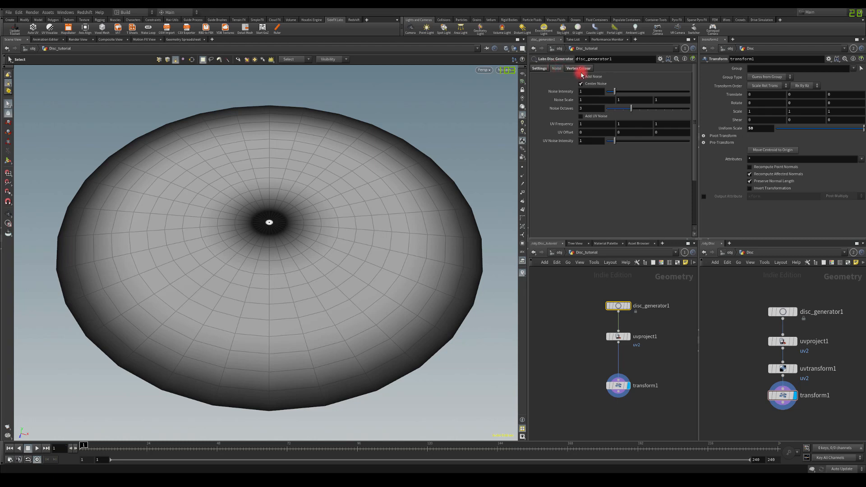
click(580, 76)
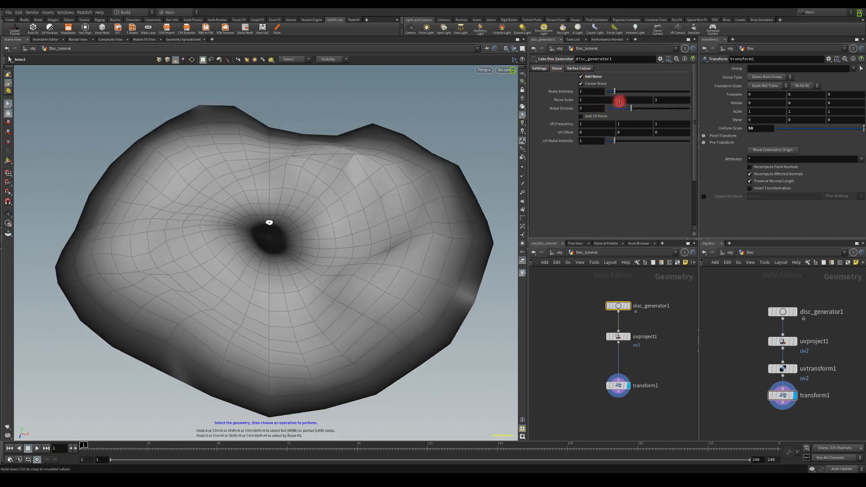
drag(619, 91, 611, 91)
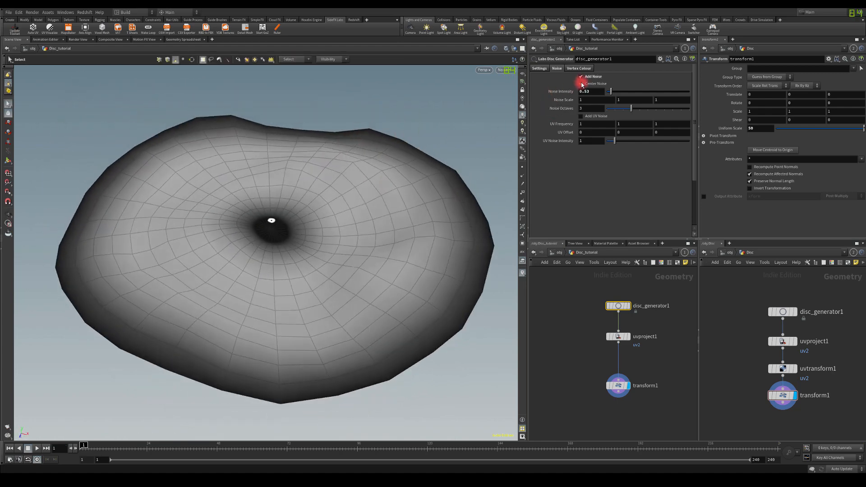
click(578, 67)
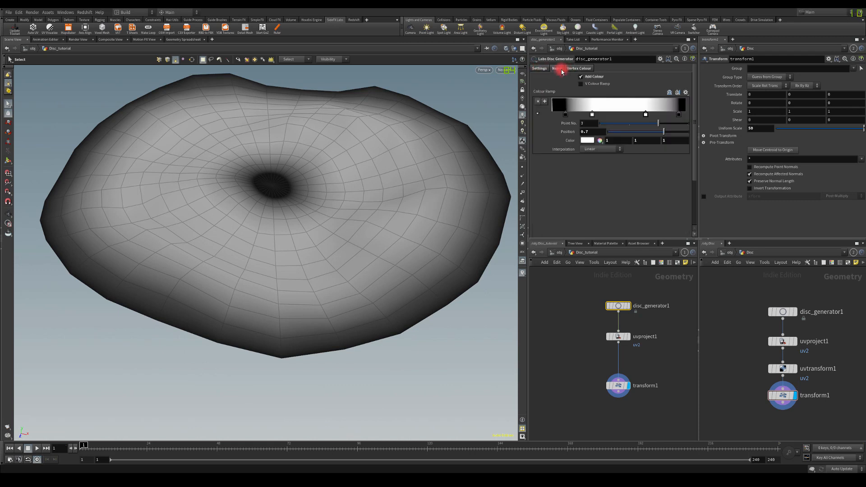
click(557, 68)
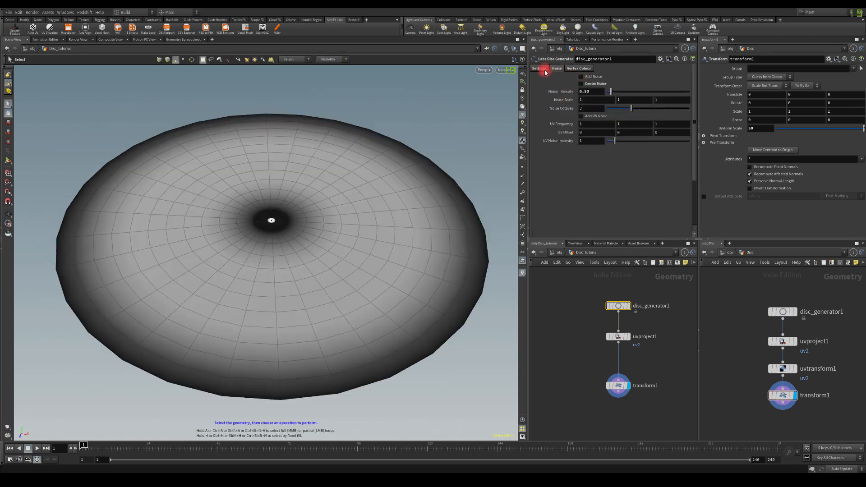
click(536, 68)
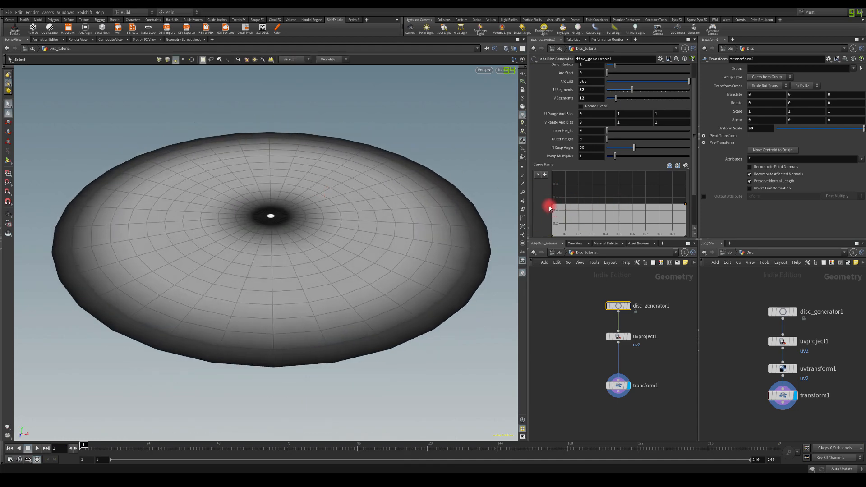
Raise the middle and centre of the Curve Ramp profile, orbiting to check the disc.
right_click(550, 208)
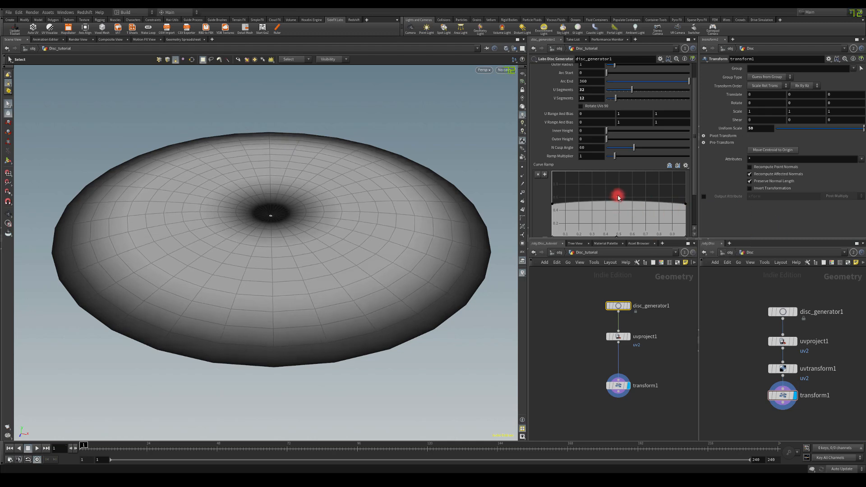
drag(618, 198, 617, 190)
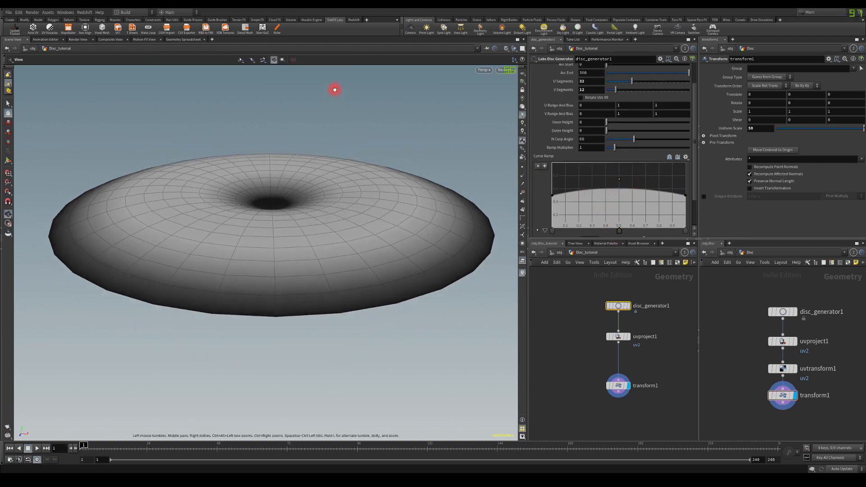
drag(334, 89, 291, 161)
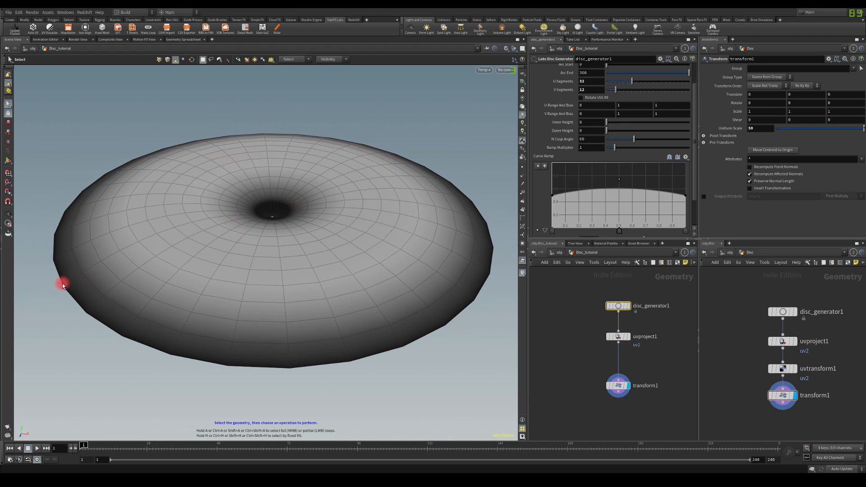
mouse_move(59, 238)
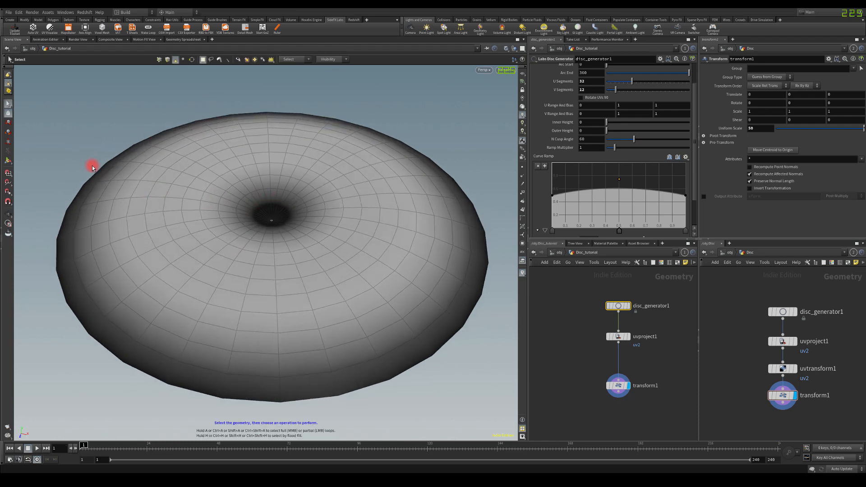
mouse_move(258, 222)
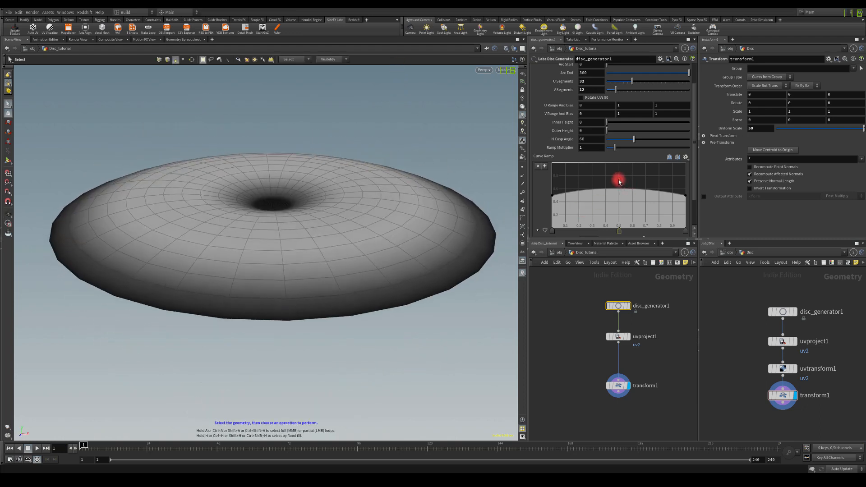
drag(619, 182, 591, 201)
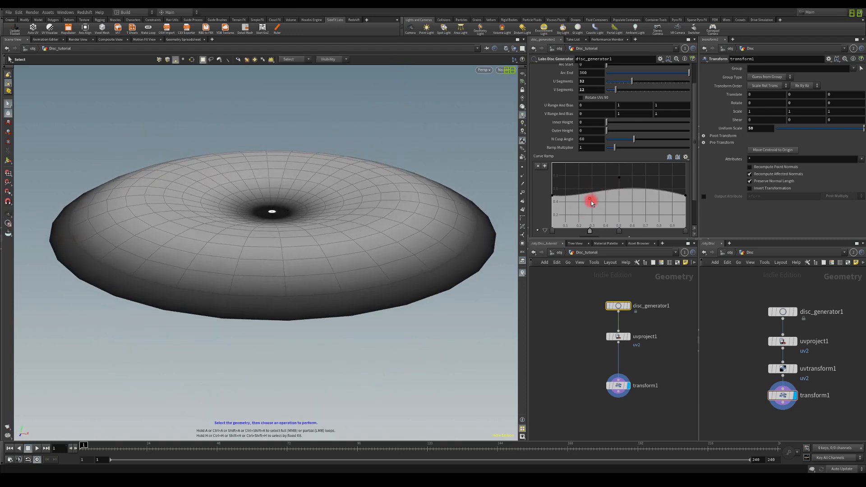
drag(590, 200, 661, 201)
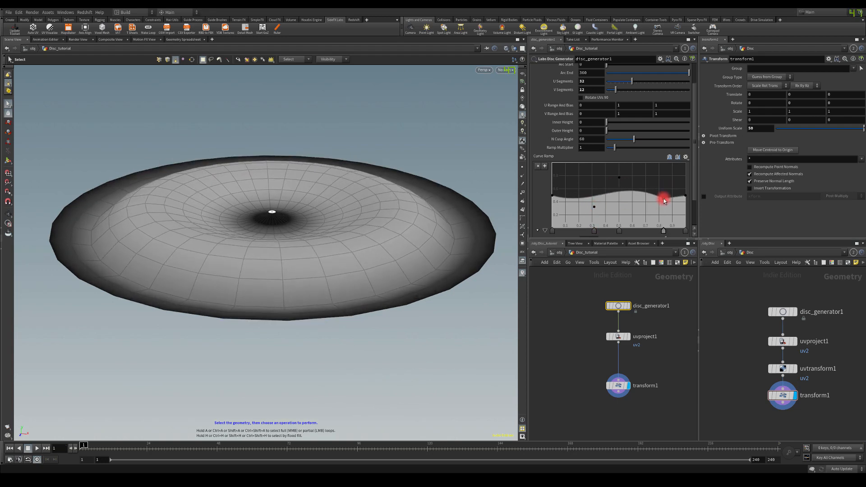
Reshape the Curve Ramp into a descending slope from centre to rim, forming a dome.
drag(663, 198, 679, 209)
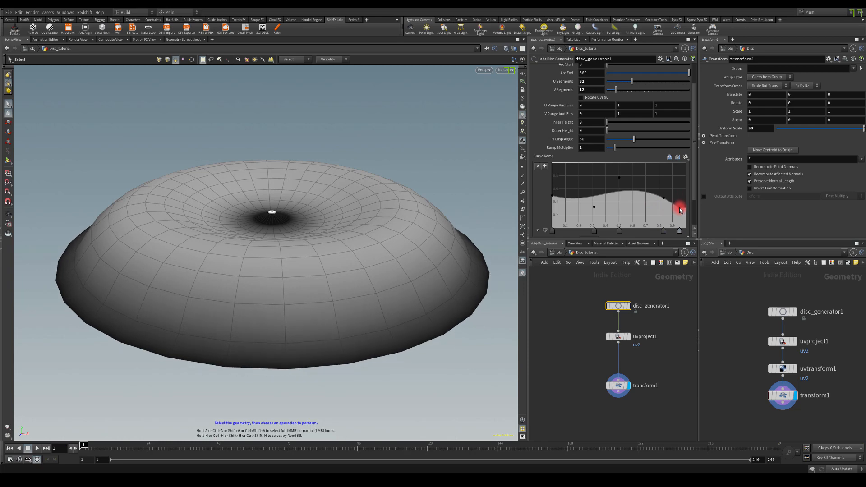
drag(679, 210, 668, 198)
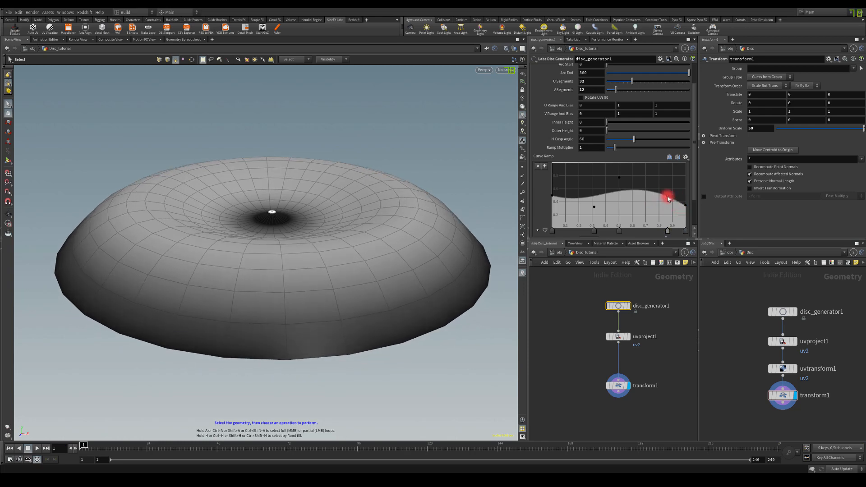
drag(666, 196, 544, 198)
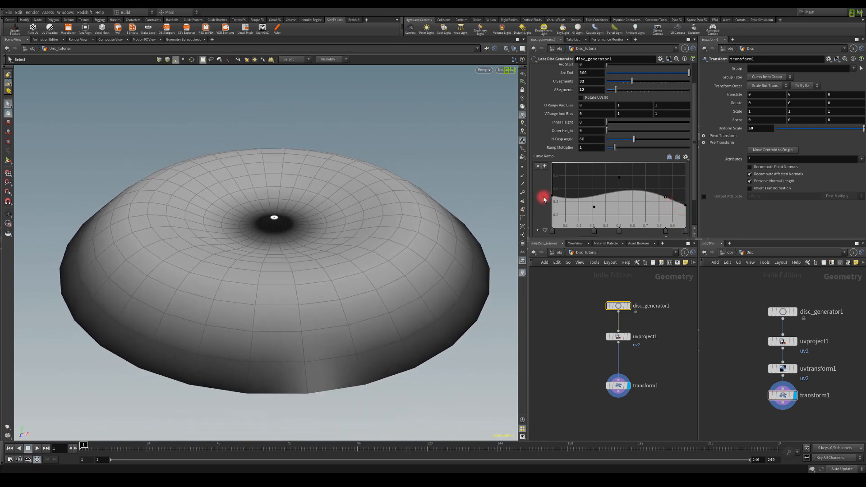
drag(544, 198, 549, 189)
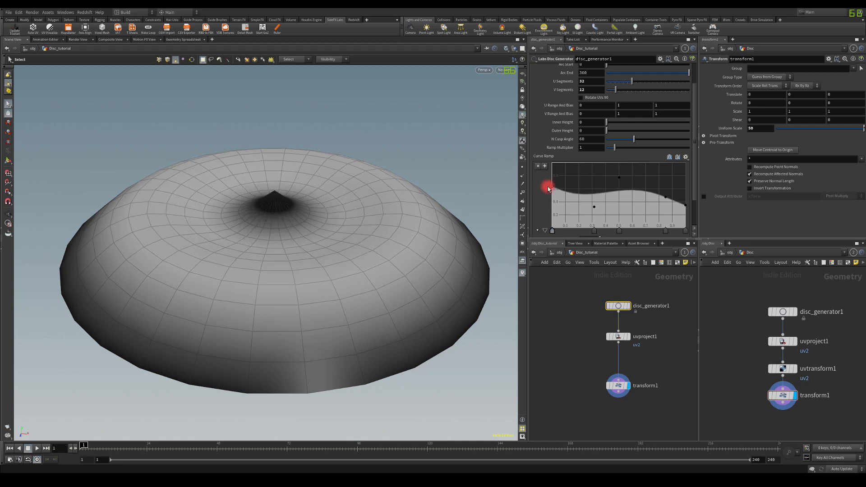
drag(547, 188, 562, 177)
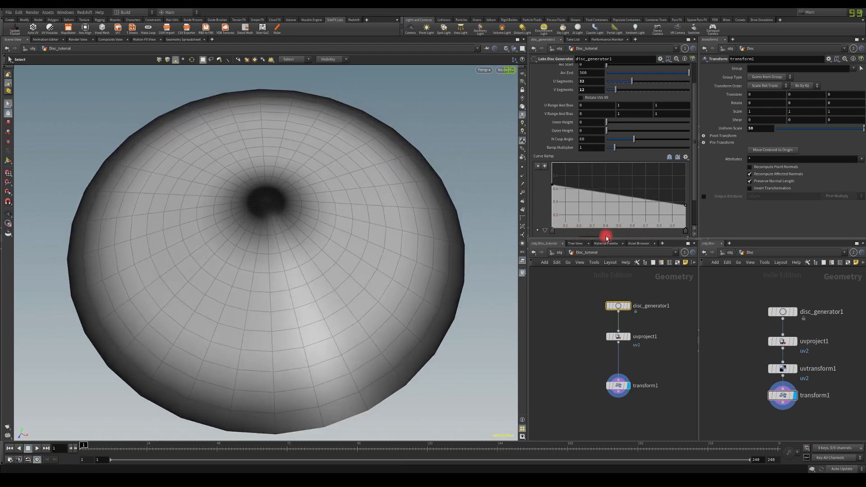
Lower a Curve Ramp point to about 0.44 for a shallower, flatter profile.
click(552, 183)
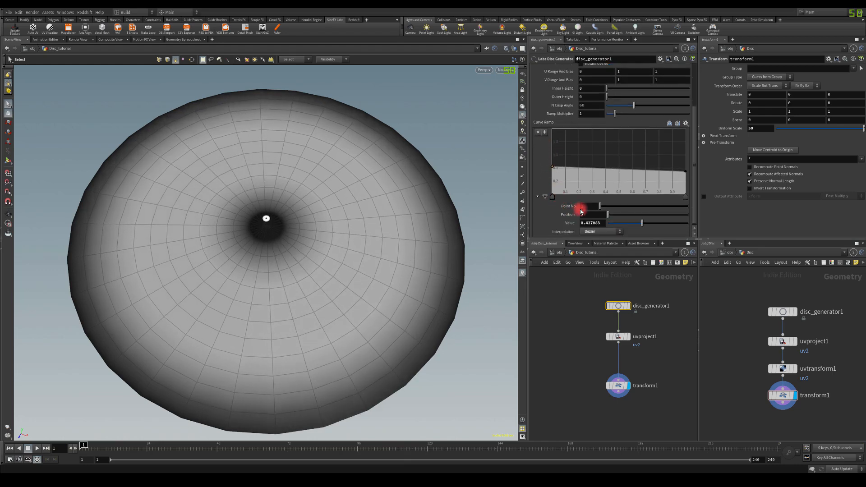
drag(582, 205, 619, 206)
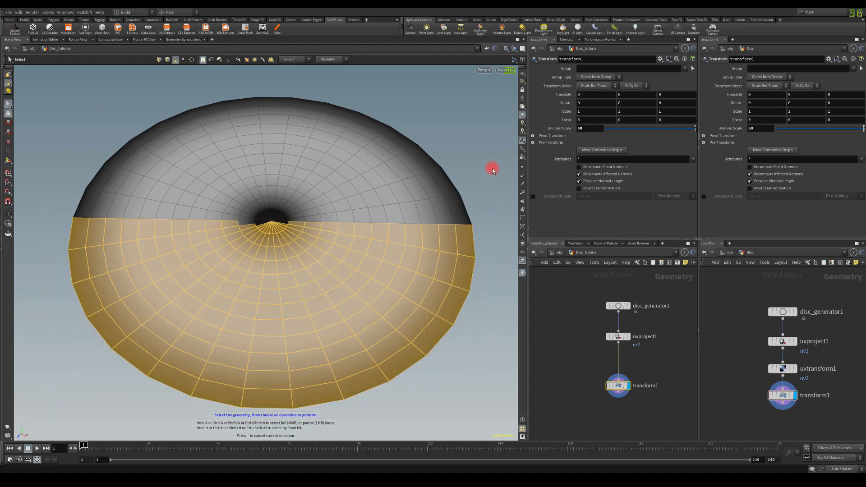
drag(61, 226, 445, 384)
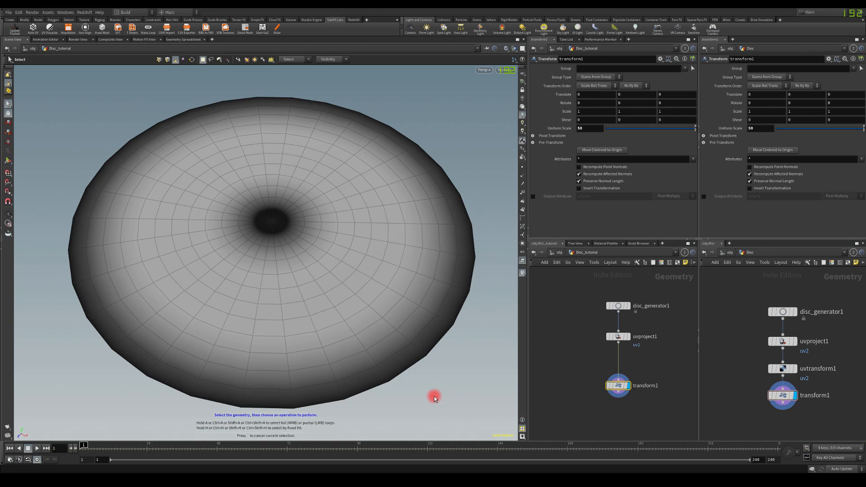
drag(435, 398, 70, 224)
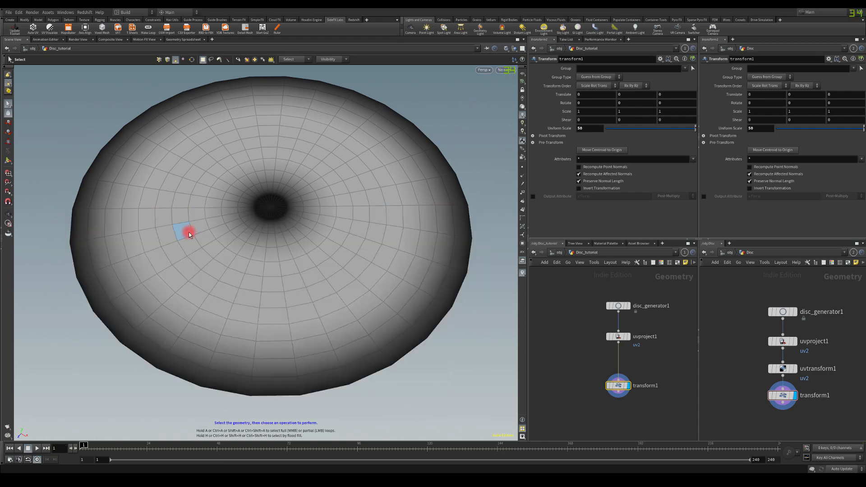
drag(191, 232, 203, 183)
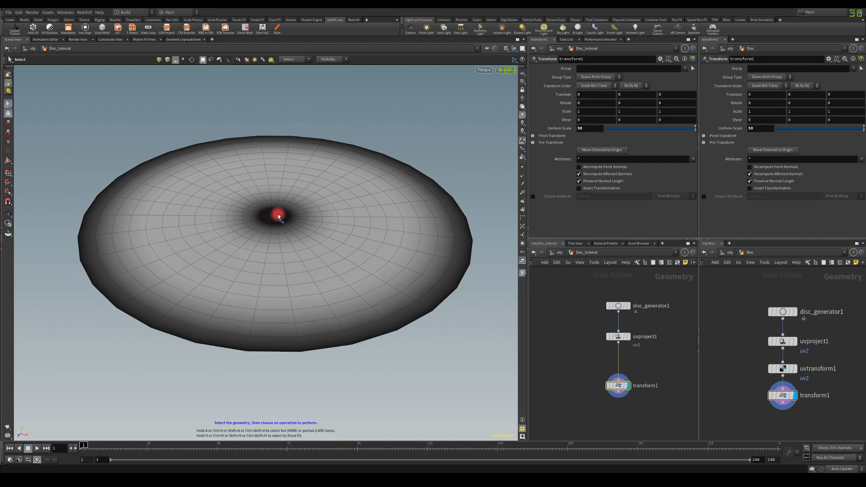
drag(279, 216, 237, 211)
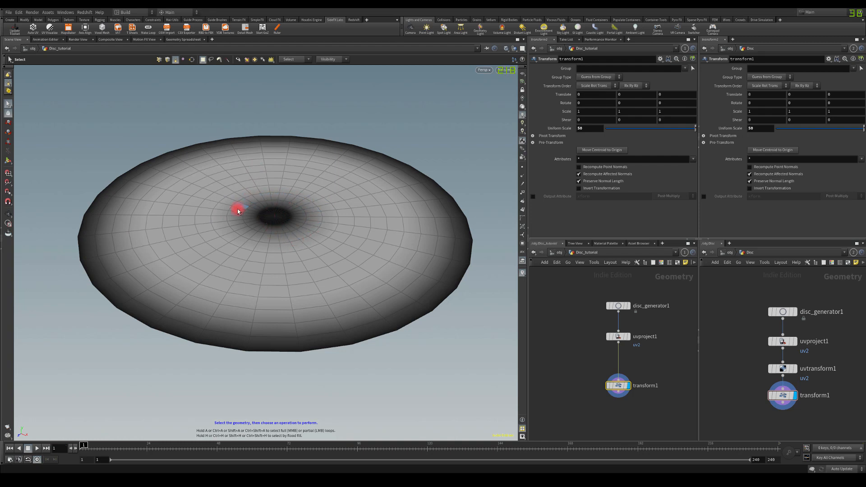